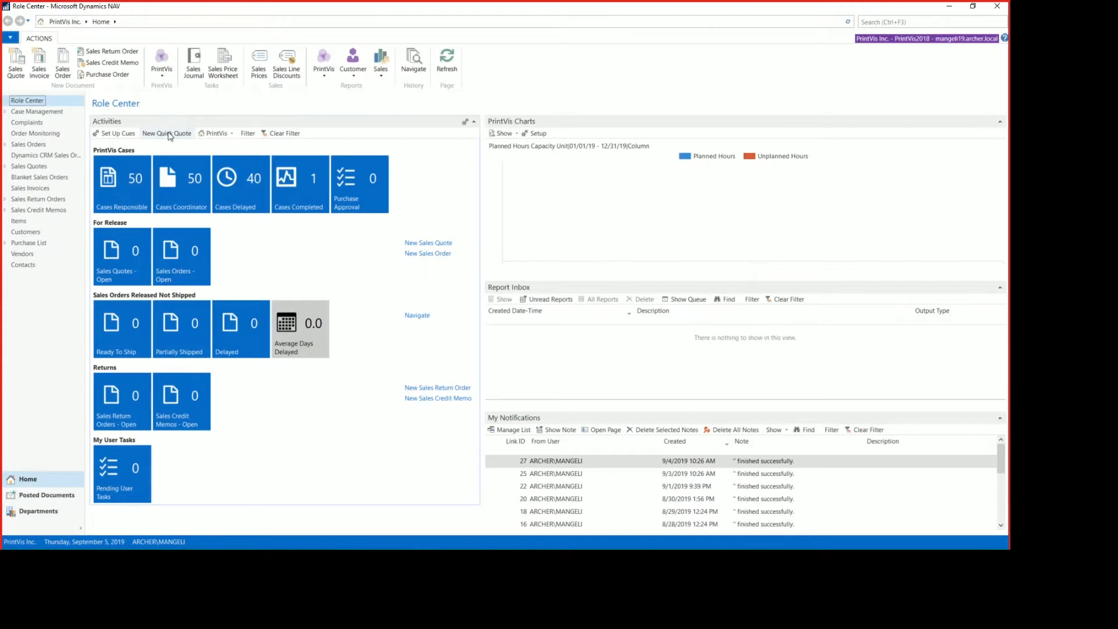
Step: Start a new Quick Quote request from the Role Center Activities pane
{"action": "left_click", "coordinate": [166, 133]}
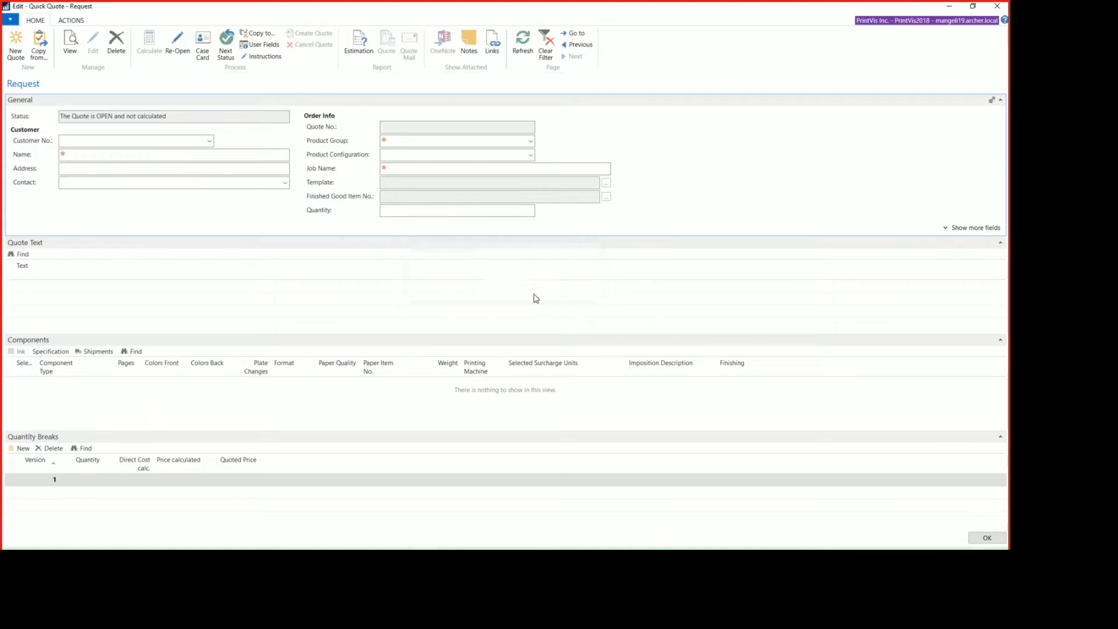
Step: Enter customer number 3000 and select a contact for the quote
{"action": "left_click", "coordinate": [132, 141]}
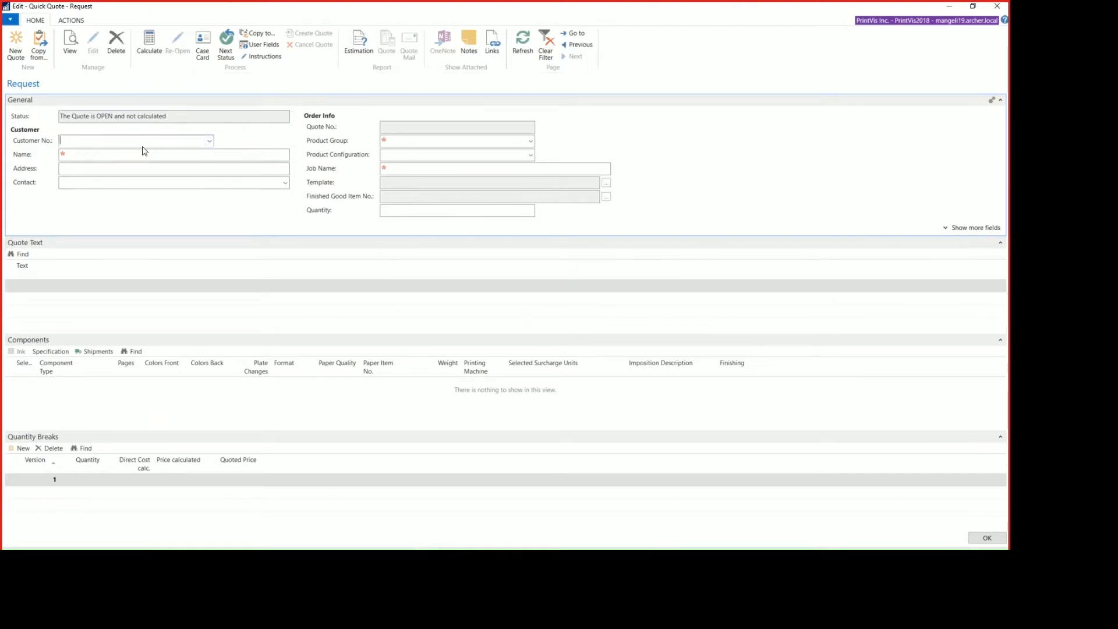
{"action": "type", "text": "30000"}
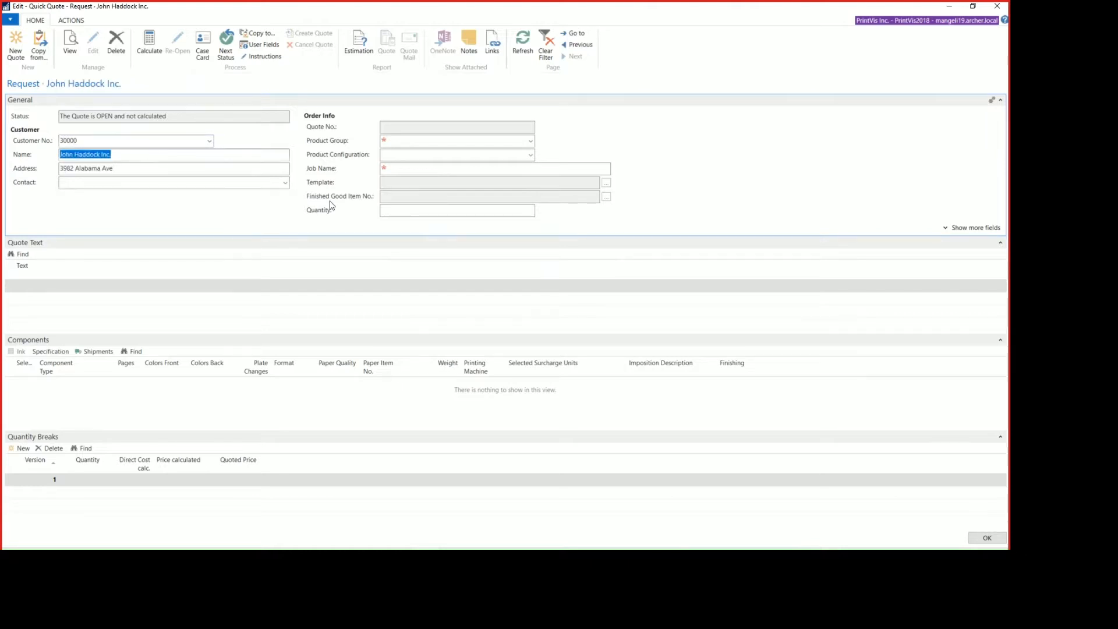
{"action": "left_click", "coordinate": [285, 182]}
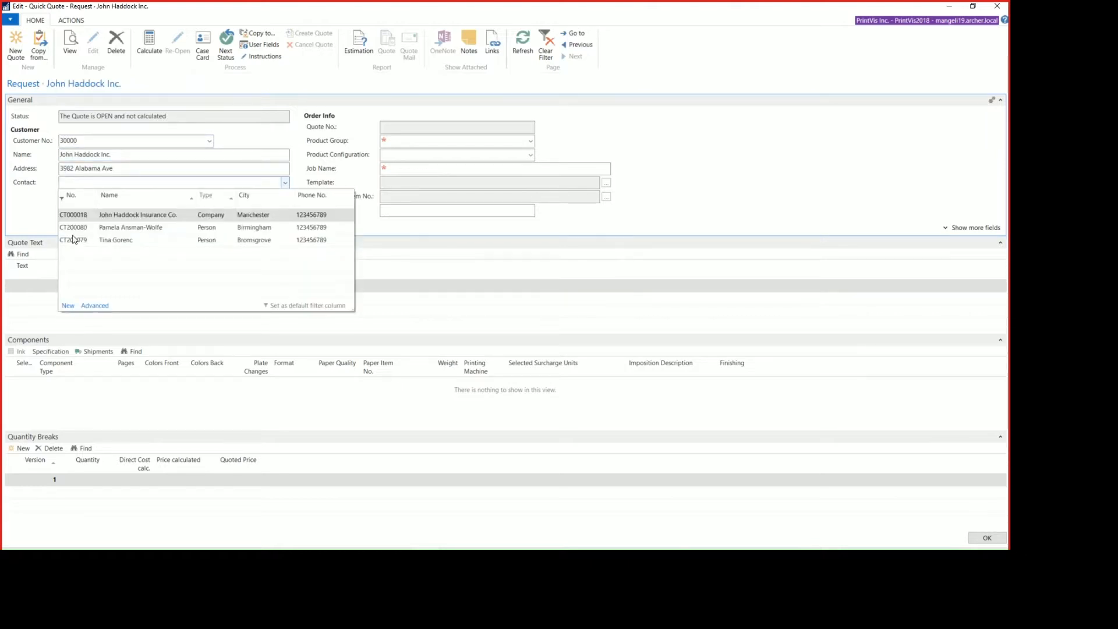
{"action": "left_click", "coordinate": [130, 228]}
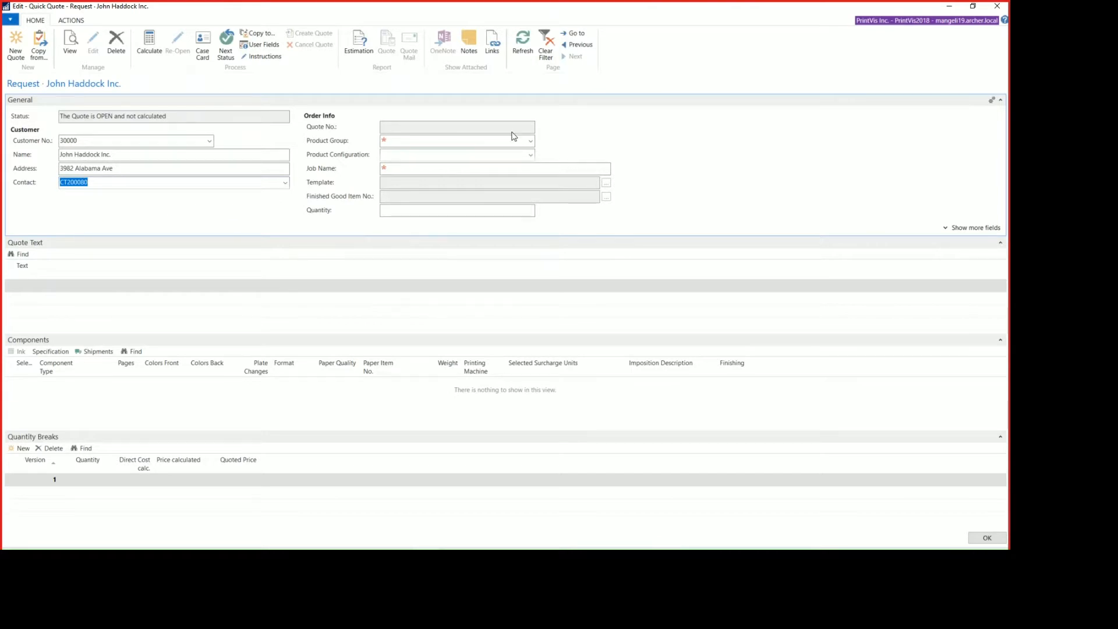
Step: Choose product group 110 Business Cards 2p, job name 'BC for John Dow' and quantity 250
{"action": "left_click", "coordinate": [531, 140]}
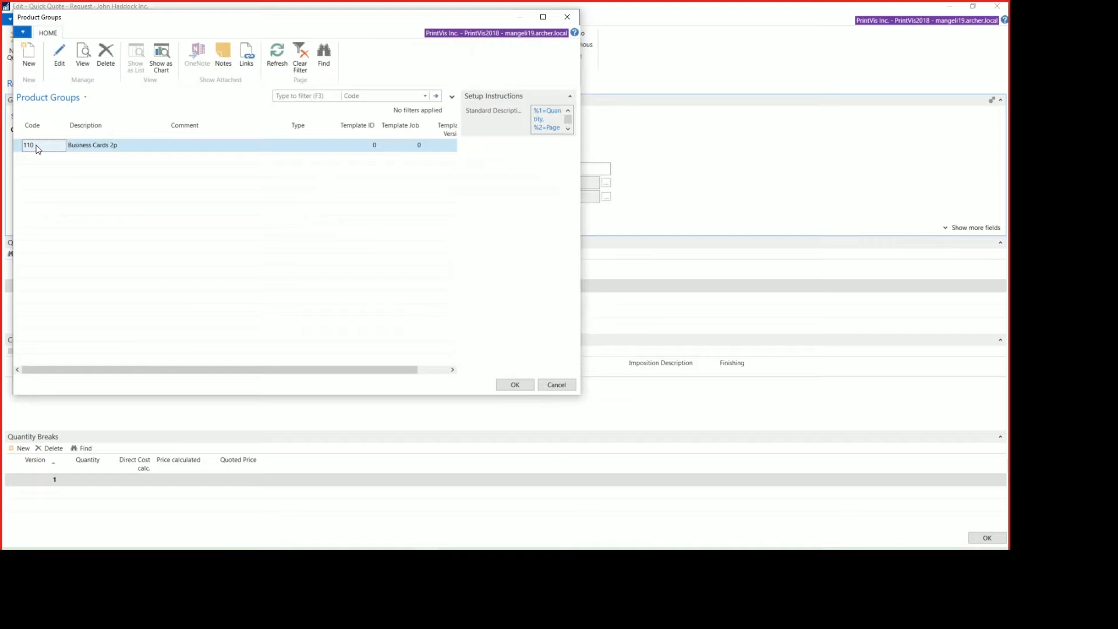
{"action": "left_click", "coordinate": [515, 385]}
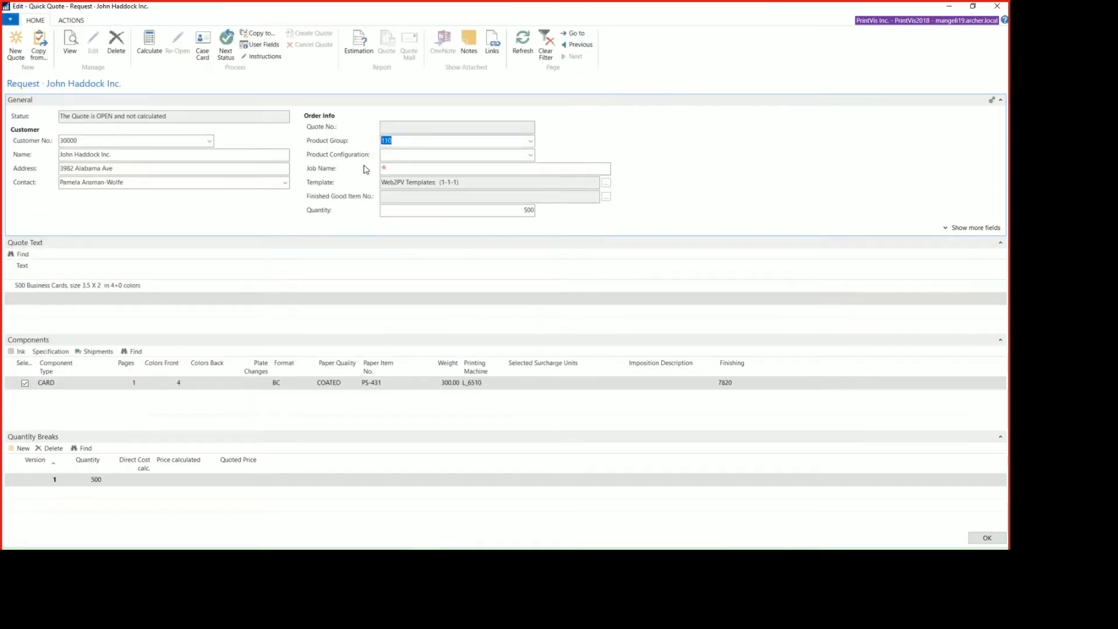
{"action": "type", "text": "BC for John Dow"}
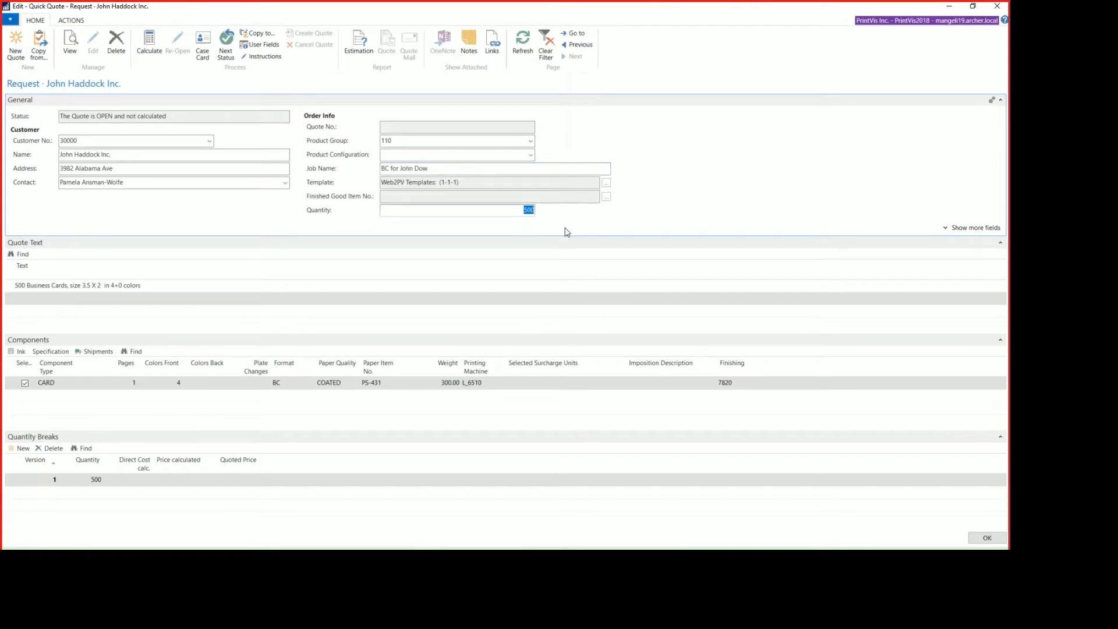
{"action": "type", "text": "250"}
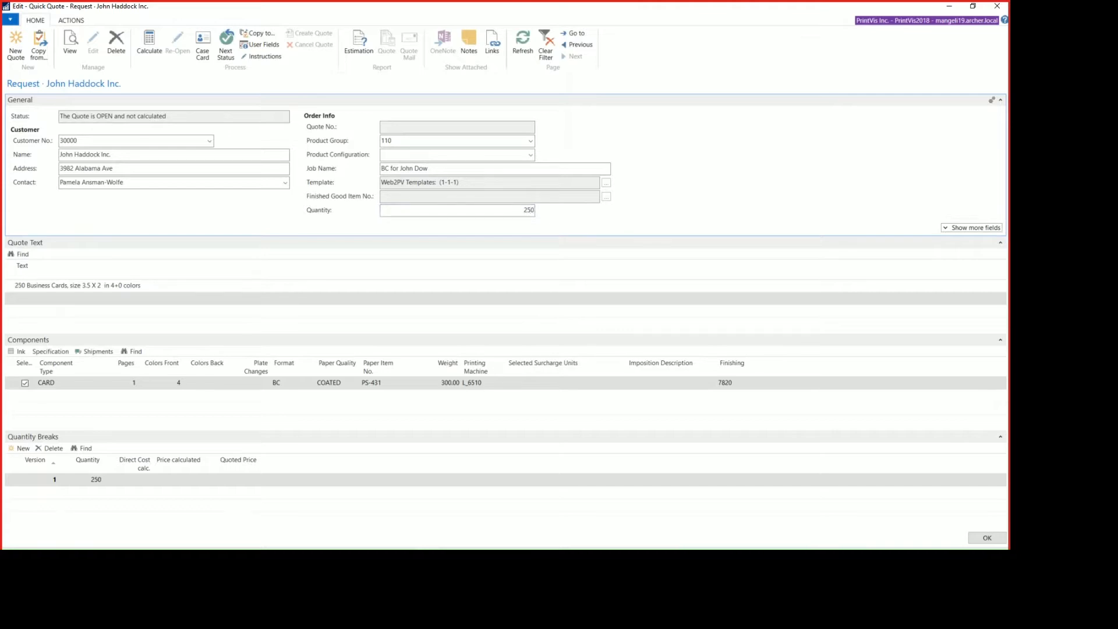
{"action": "mouse_move", "coordinate": [144, 294]}
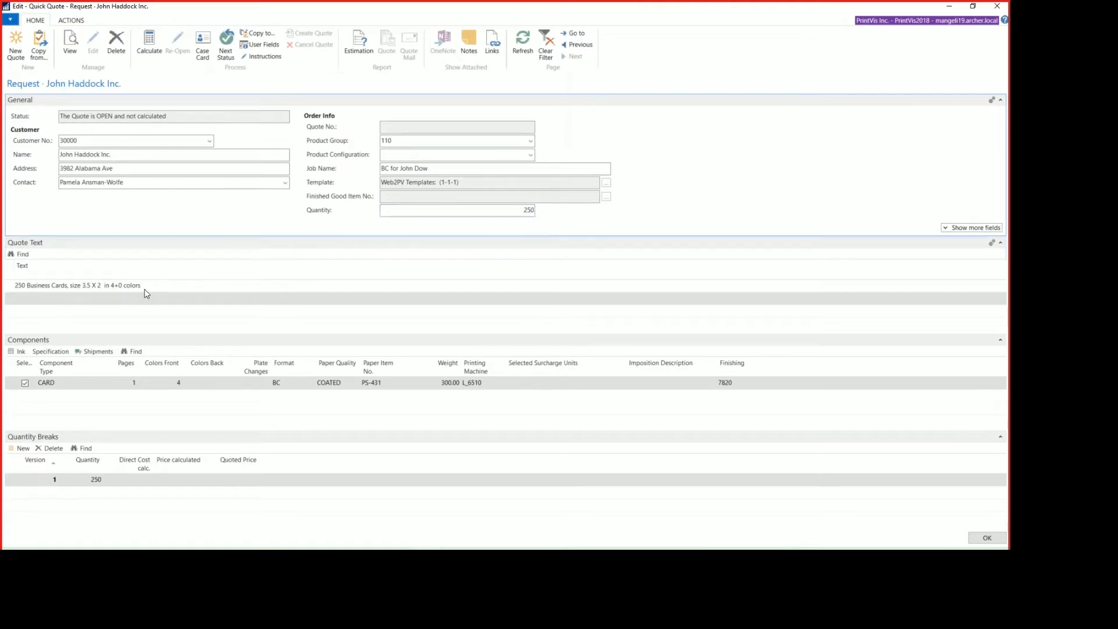
{"action": "left_click", "coordinate": [76, 286]}
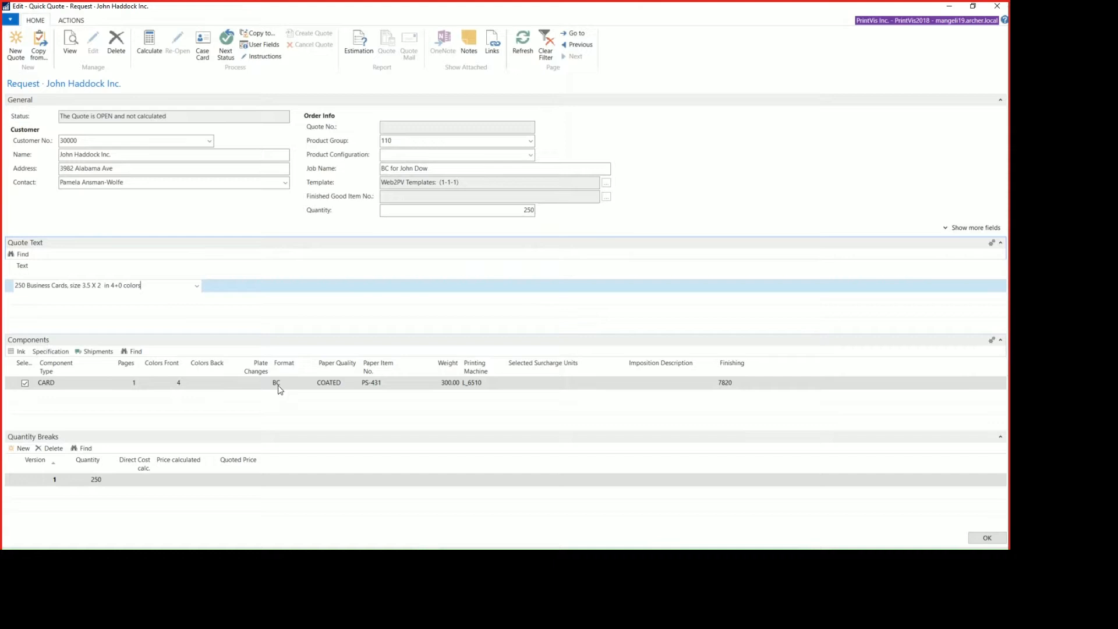
{"action": "mouse_move", "coordinate": [342, 397]}
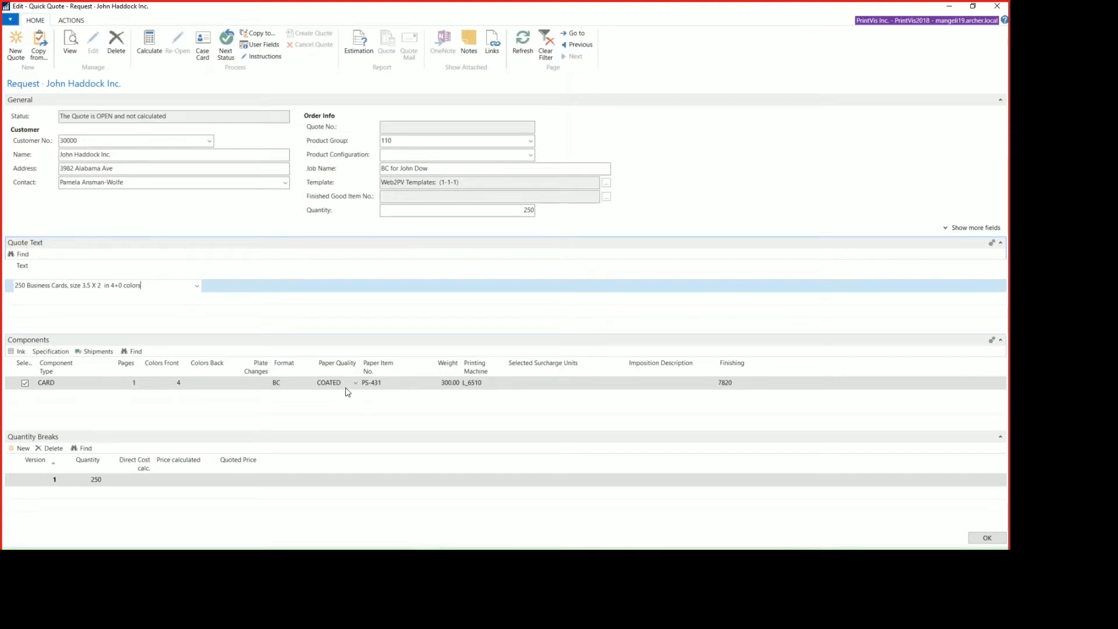
{"action": "mouse_move", "coordinate": [443, 407]}
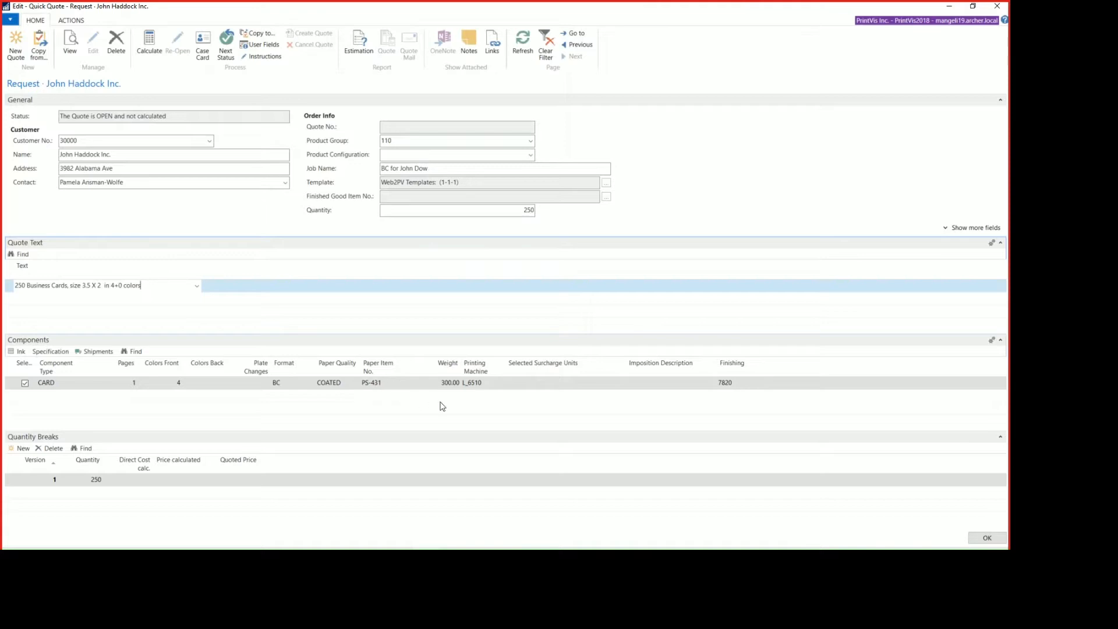
{"action": "mouse_move", "coordinate": [710, 395]}
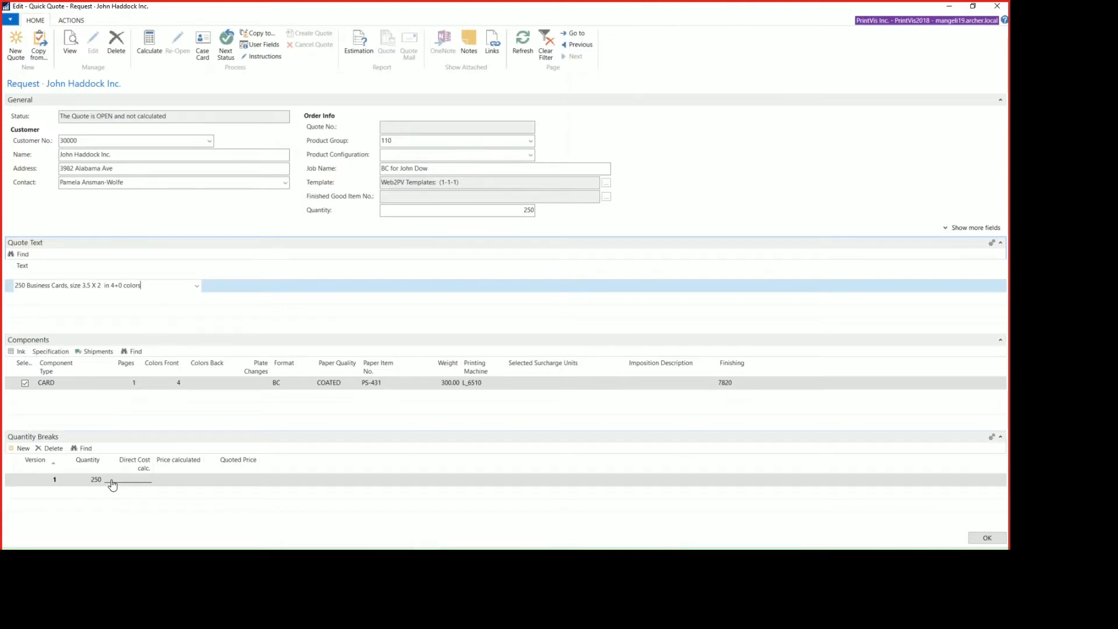
{"action": "mouse_move", "coordinate": [22, 447]}
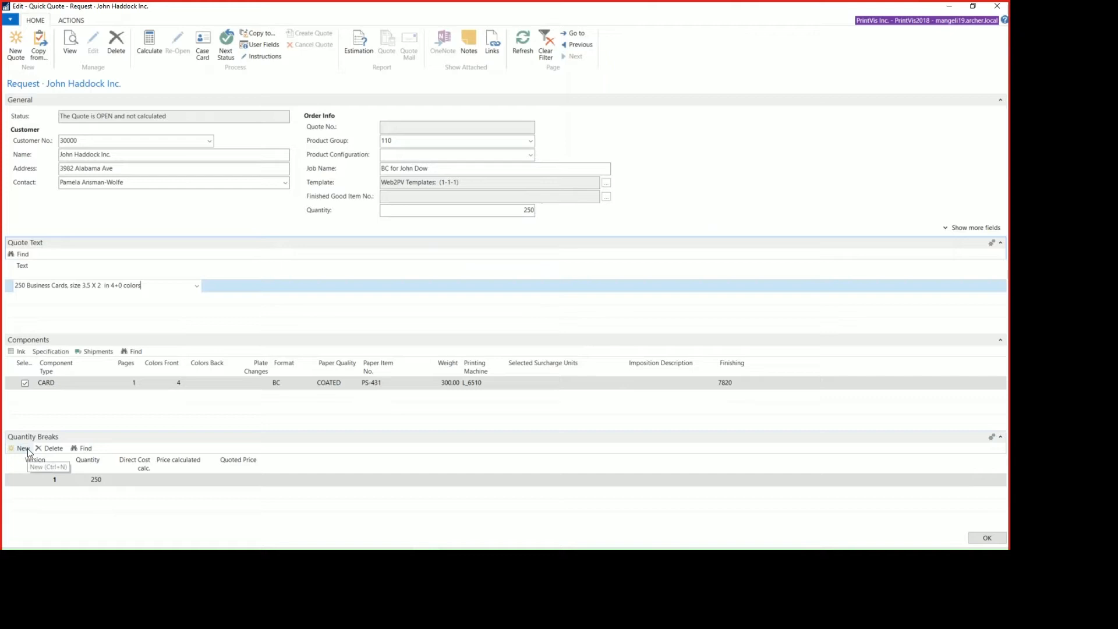
Step: Add the 1000 quantity break and calculate prices for all quantity breaks
{"action": "left_click", "coordinate": [23, 447]}
{"action": "type", "text": "500"}
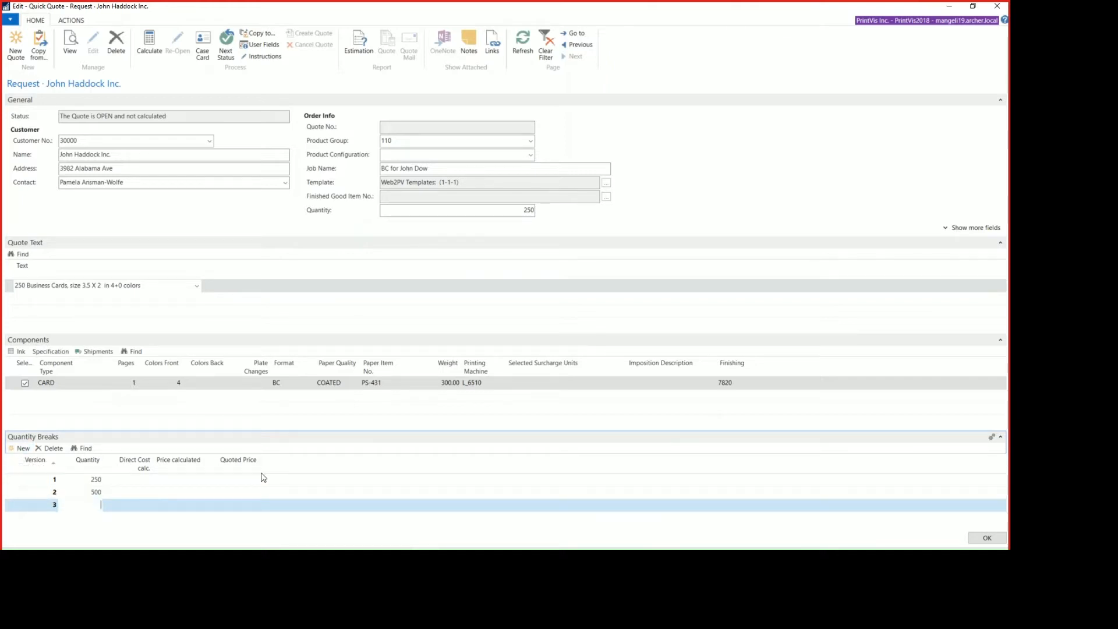
{"action": "type", "text": "1000"}
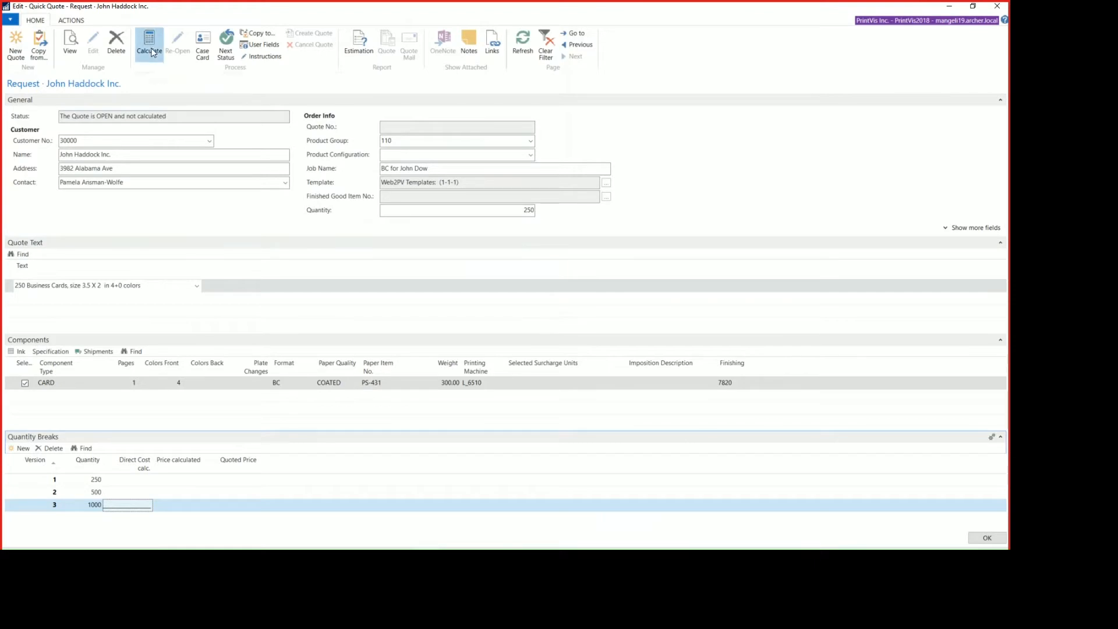
{"action": "left_click", "coordinate": [148, 47]}
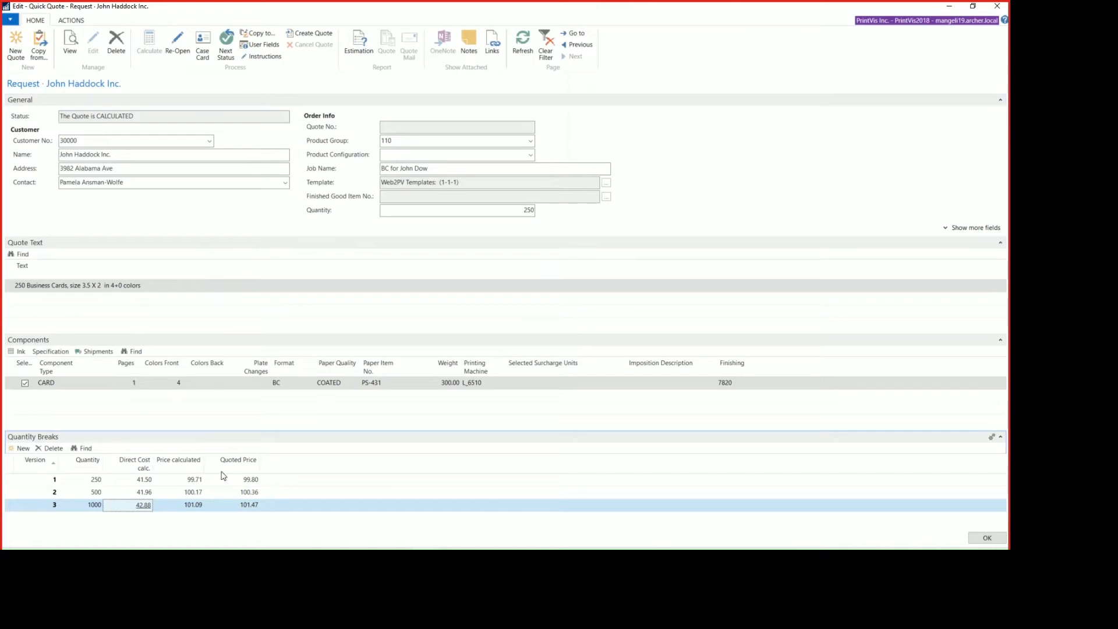
{"action": "mouse_move", "coordinate": [270, 509]}
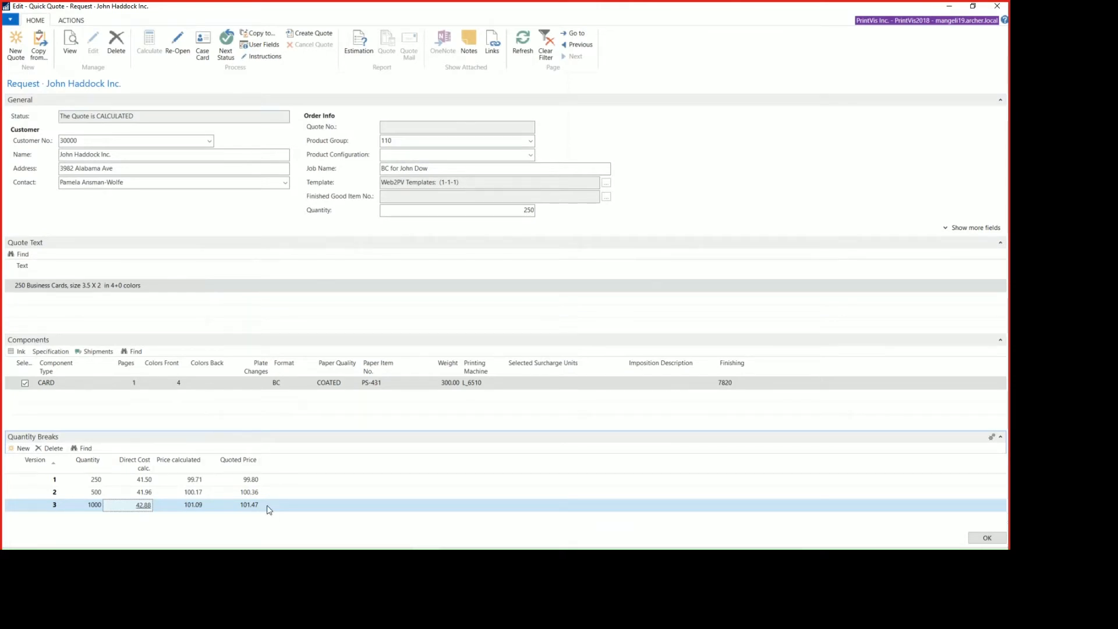
{"action": "mouse_move", "coordinate": [359, 43]}
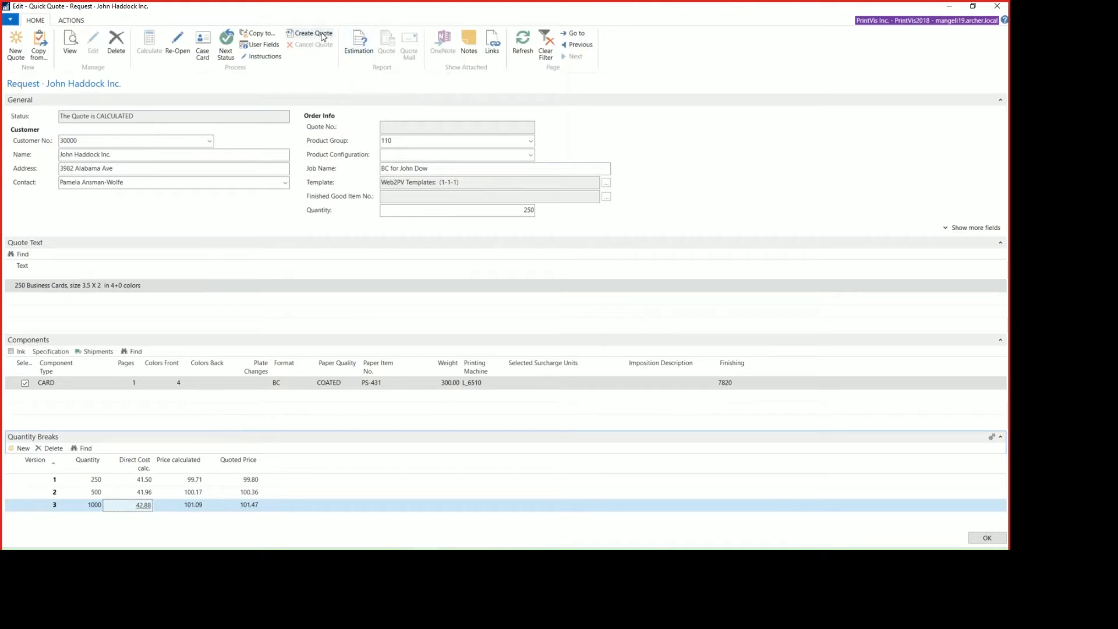
{"action": "mouse_move", "coordinate": [203, 44]}
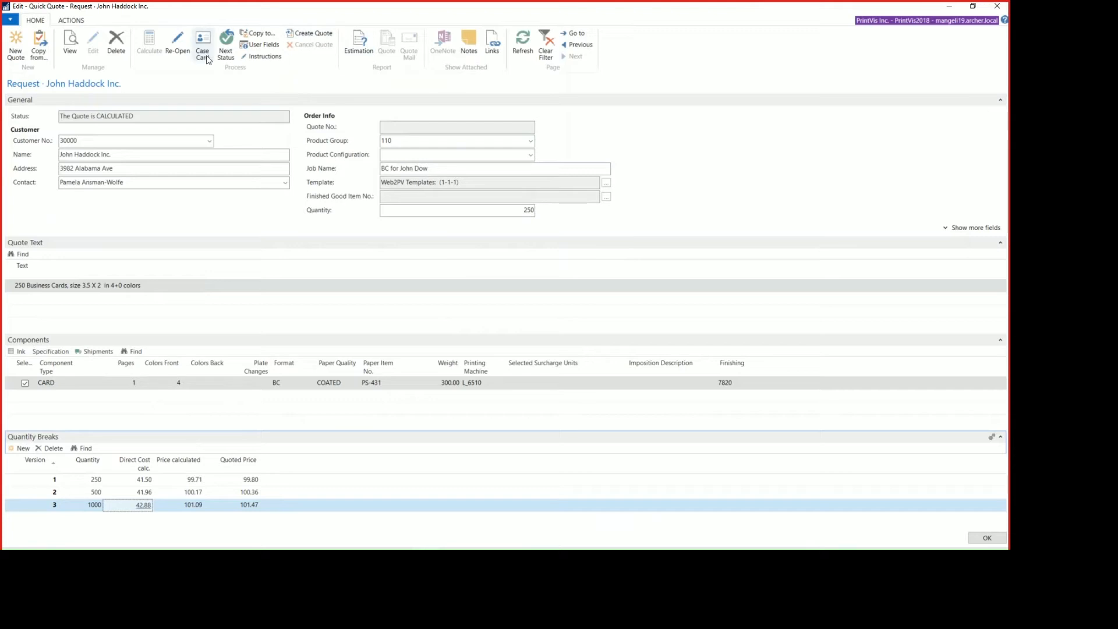
{"action": "mouse_move", "coordinate": [203, 43]}
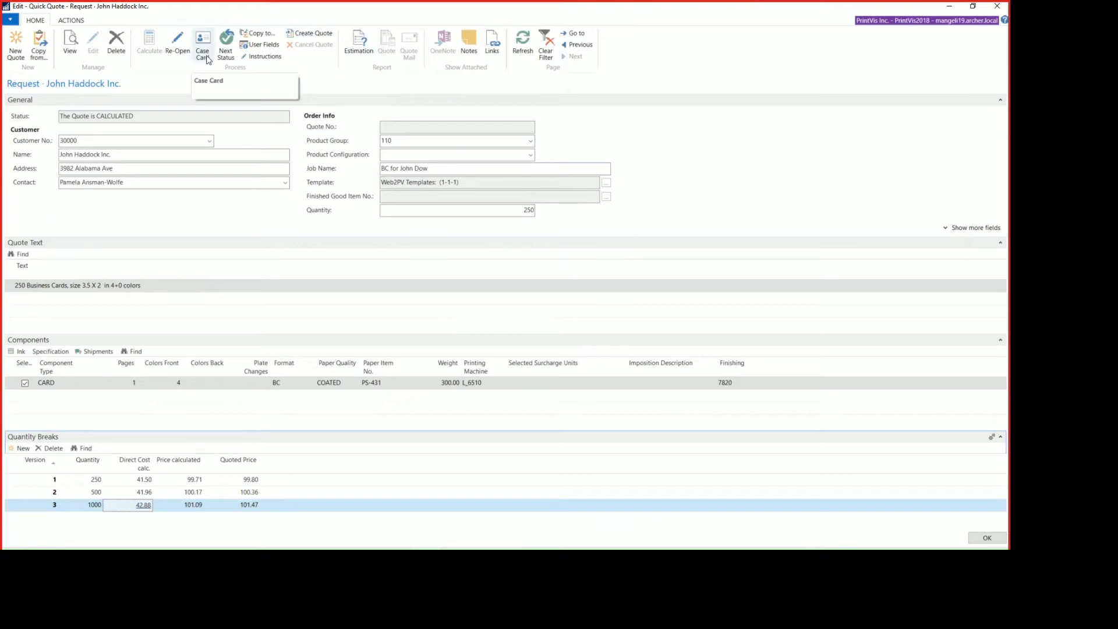
{"action": "mouse_move", "coordinate": [255, 72]}
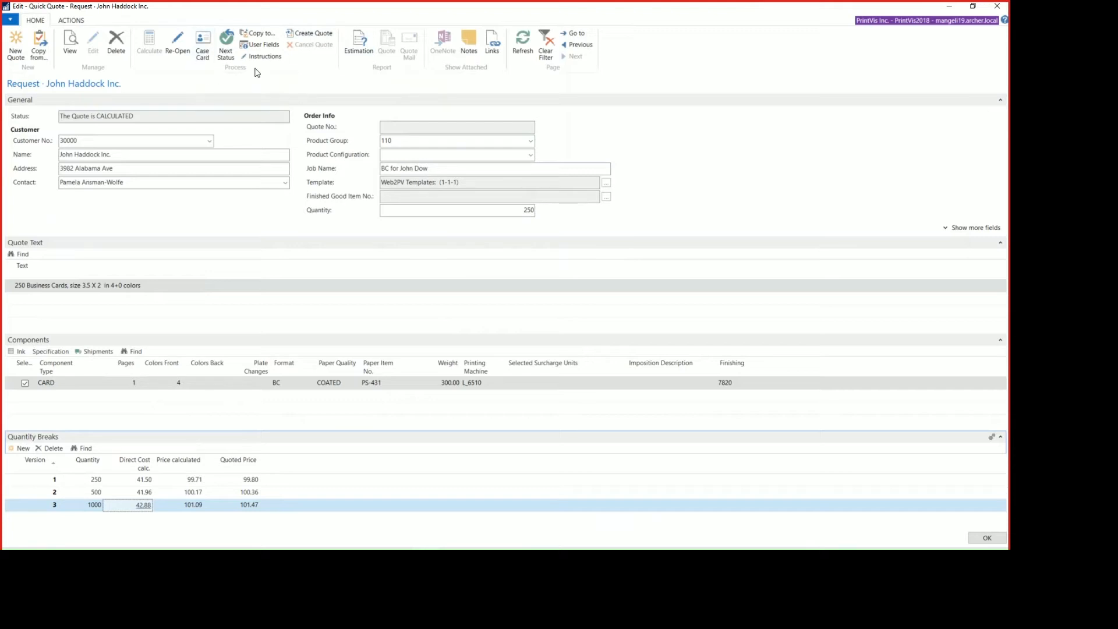
Step: Create quote Q-000062 from the calculated request
{"action": "left_click", "coordinate": [310, 32]}
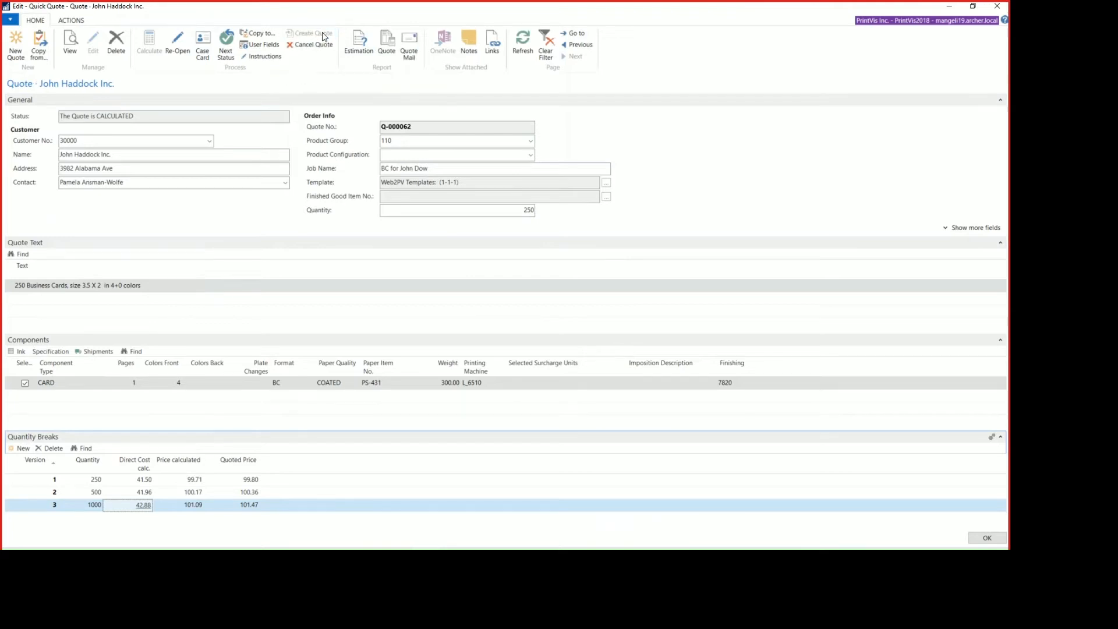
{"action": "mouse_move", "coordinate": [375, 132]}
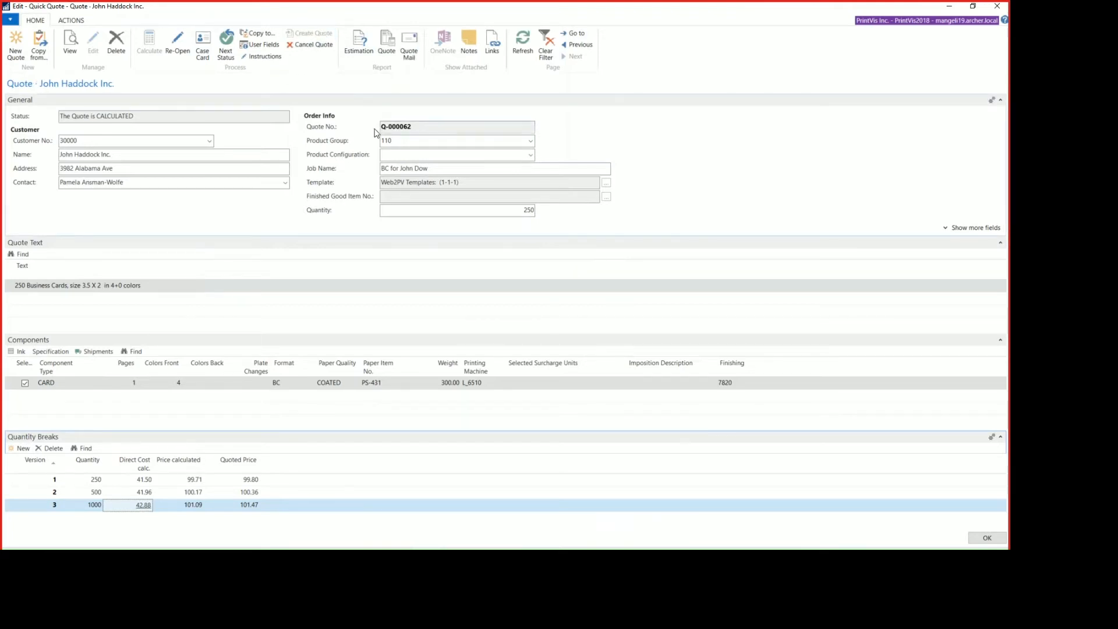
{"action": "mouse_move", "coordinate": [434, 119]}
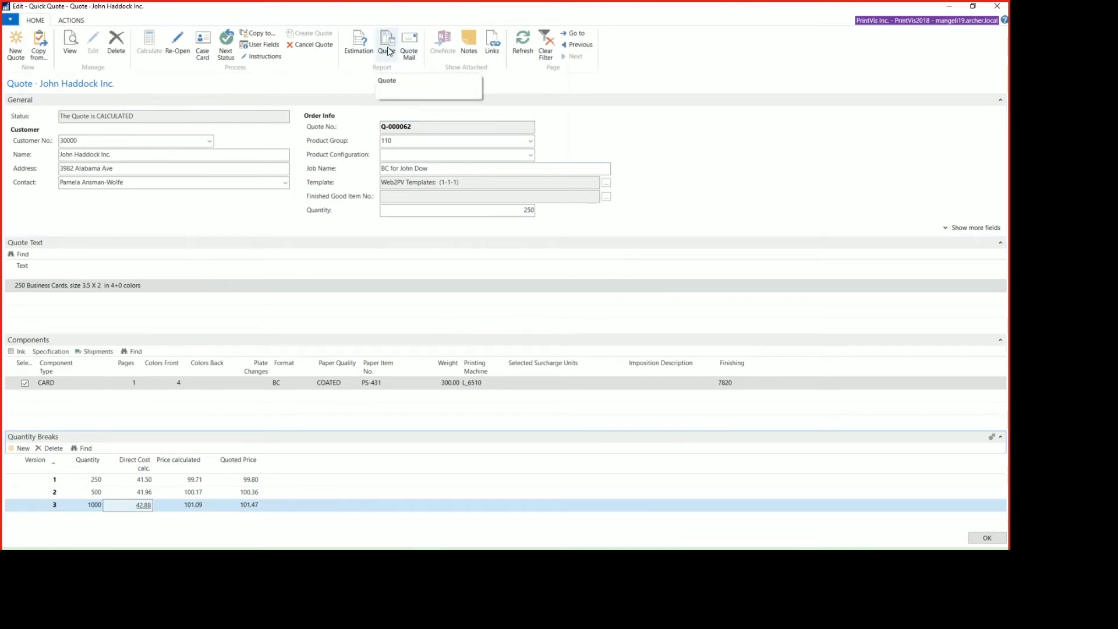
{"action": "mouse_move", "coordinate": [409, 44]}
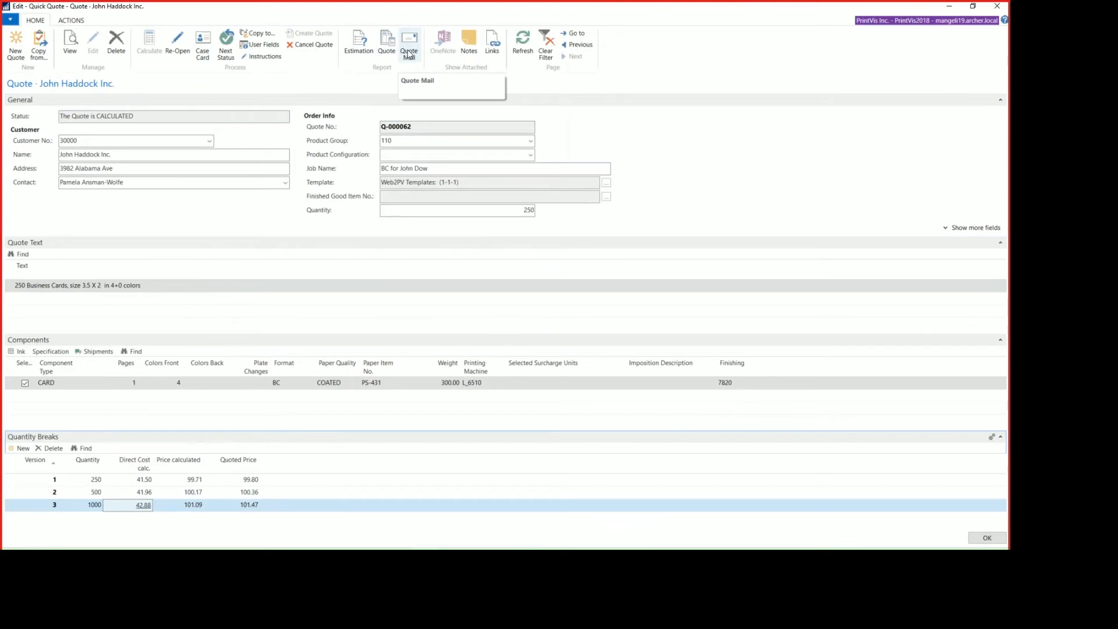
Step: Start Quote Mail keeping only the contact's address, unticking the first and third addresses
{"action": "left_click", "coordinate": [409, 43]}
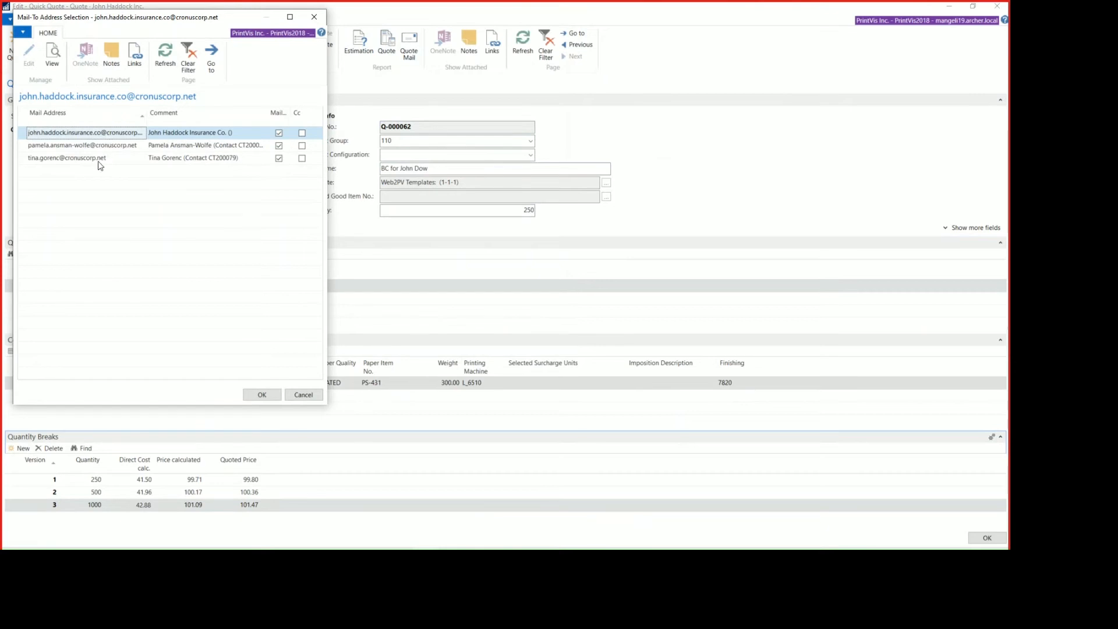
{"action": "mouse_move", "coordinate": [209, 167]}
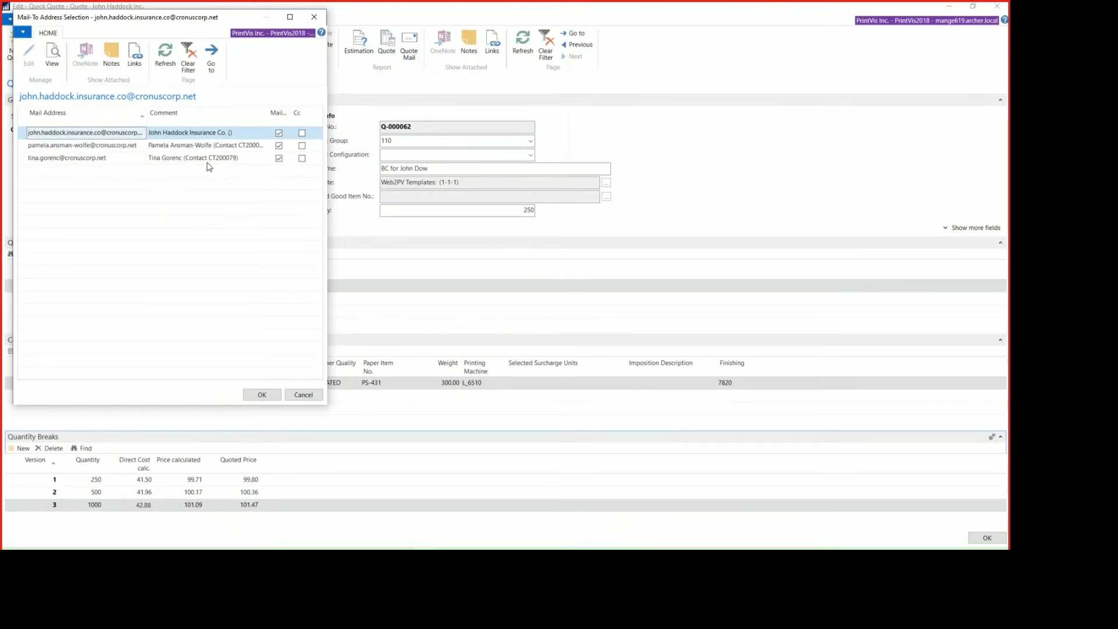
{"action": "left_click", "coordinate": [278, 133]}
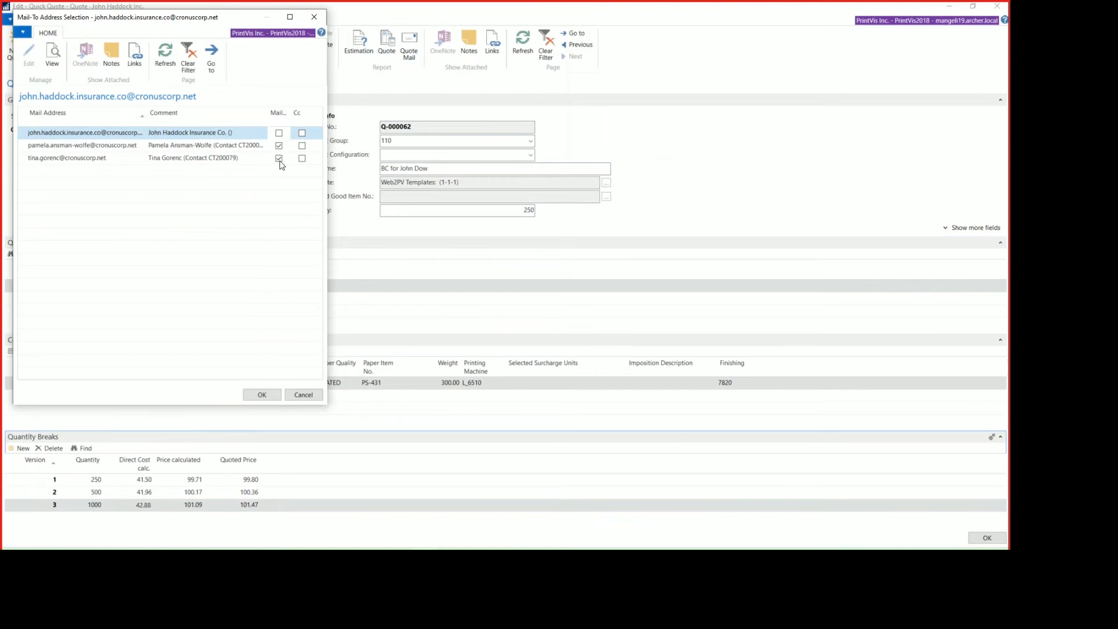
{"action": "left_click", "coordinate": [279, 158]}
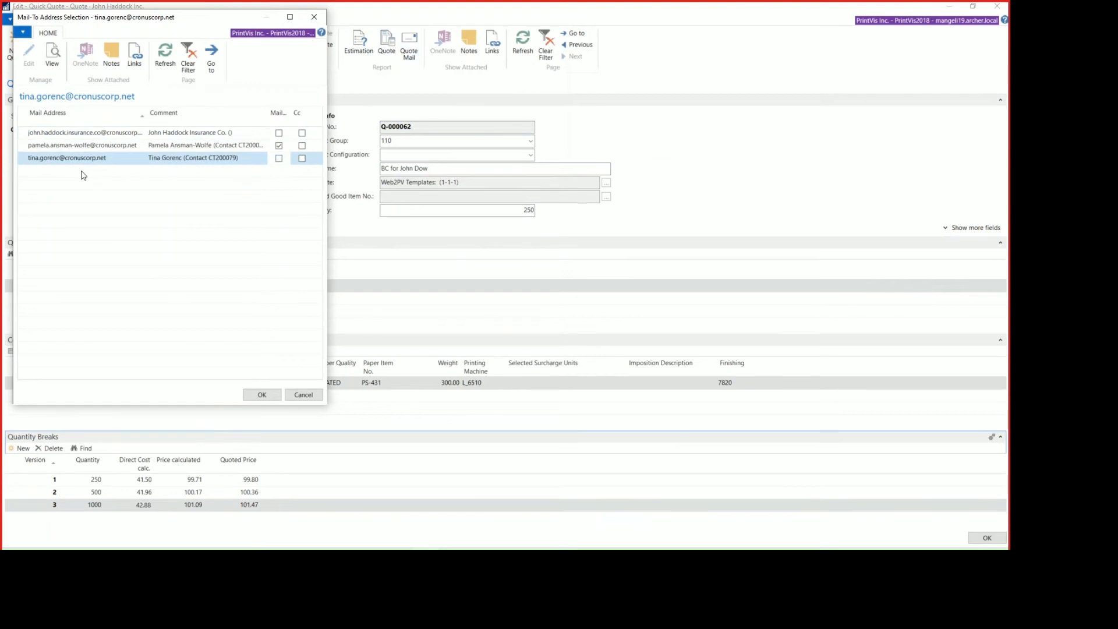
{"action": "mouse_move", "coordinate": [263, 395]}
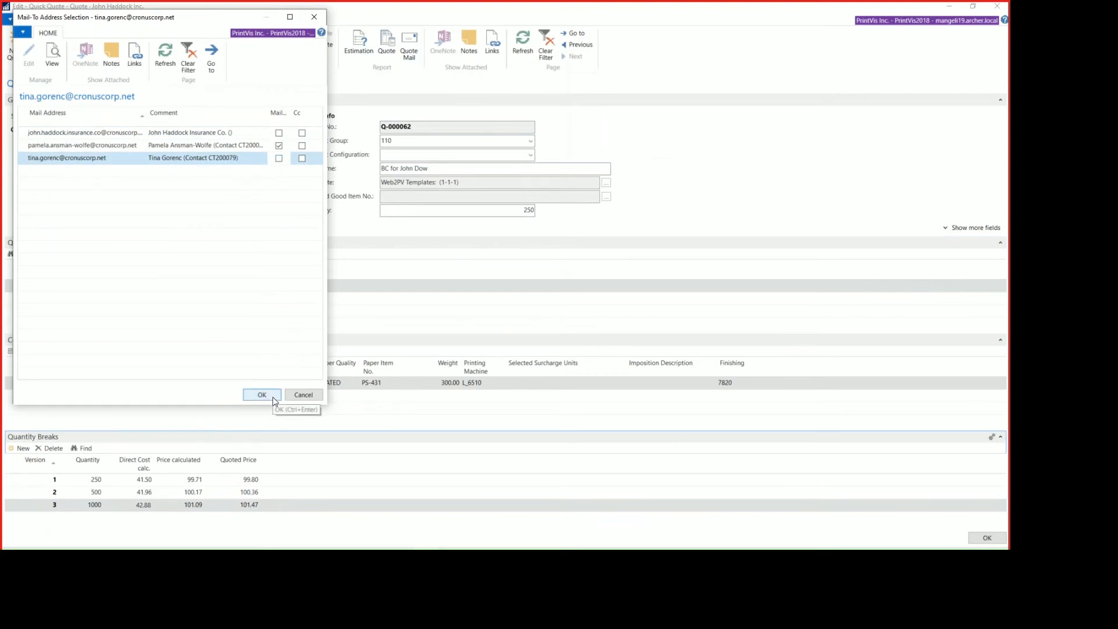
{"action": "left_click", "coordinate": [261, 395]}
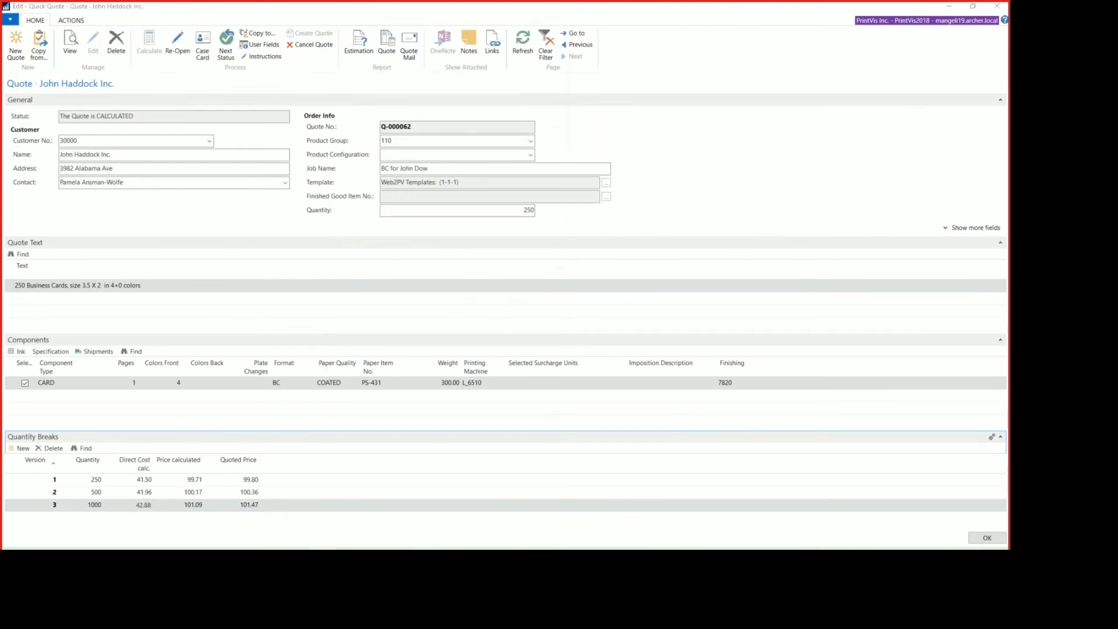
Step: Open the Quote-2.pdf attachment from the Outlook message
{"action": "left_click", "coordinate": [409, 43]}
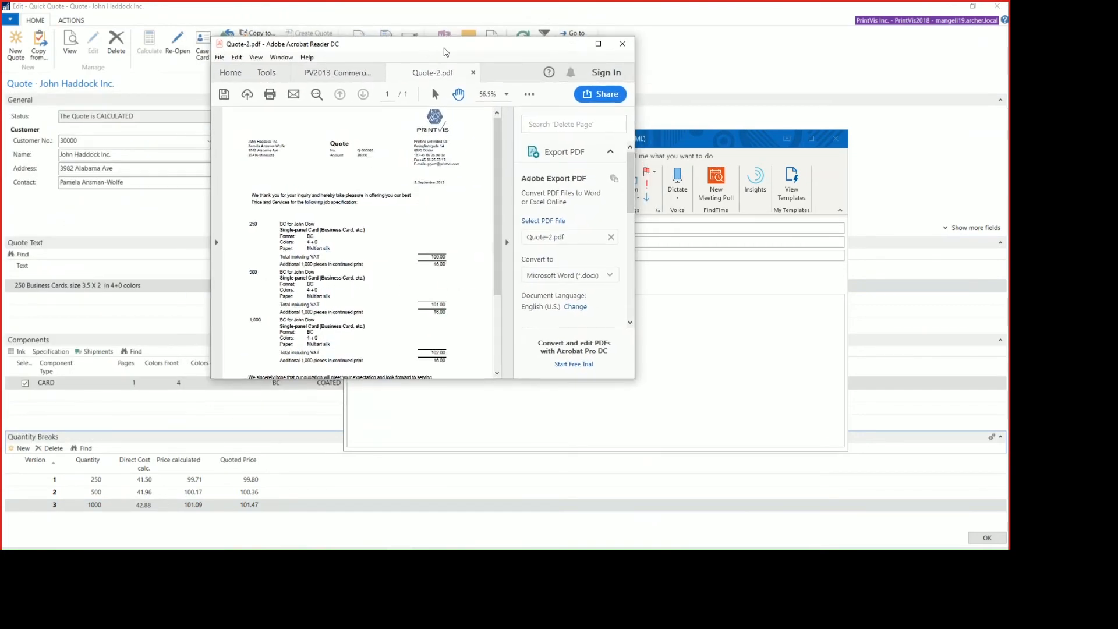
Step: Review the three quantity prices in the maximized PDF, then close all Acrobat tabs
{"action": "left_click", "coordinate": [598, 43]}
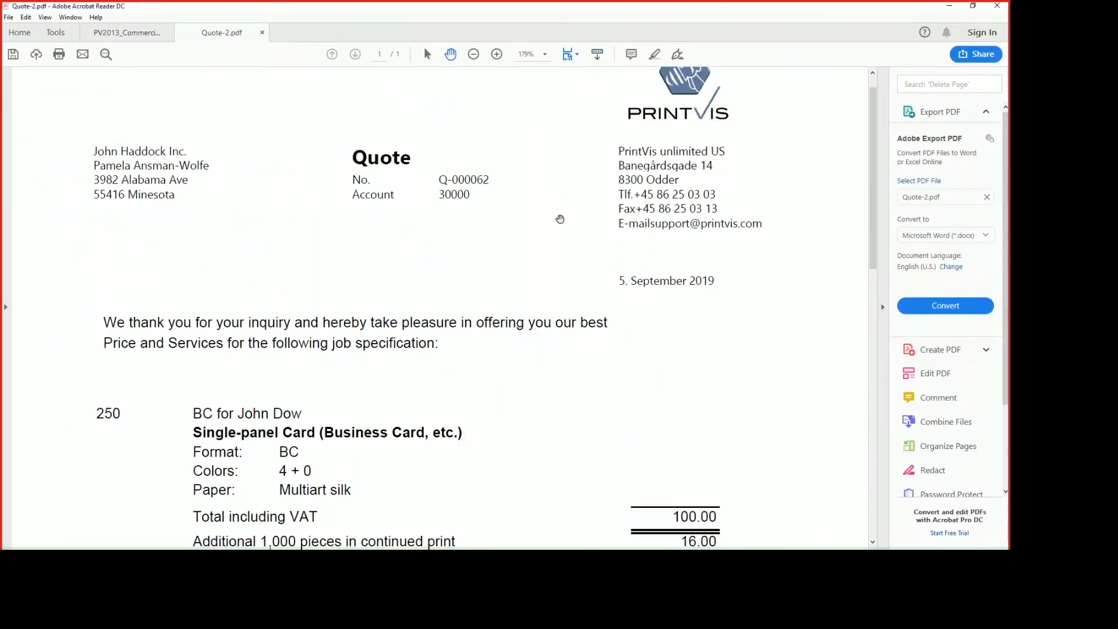
{"action": "scroll", "scroll_direction": "down", "scroll_amount": 3}
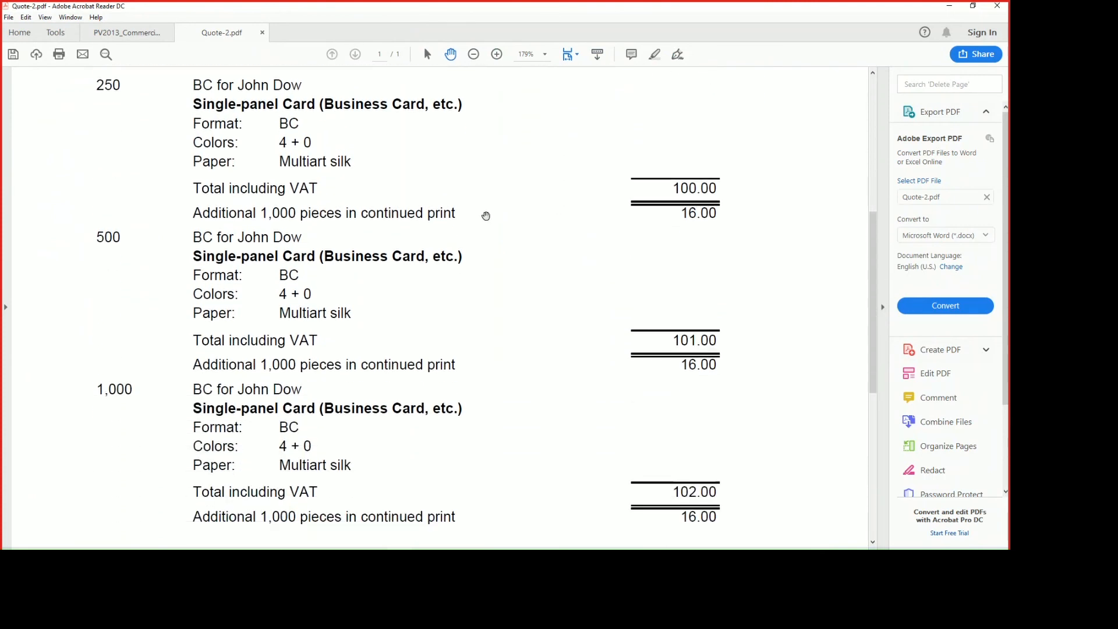
{"action": "mouse_move", "coordinate": [590, 183]}
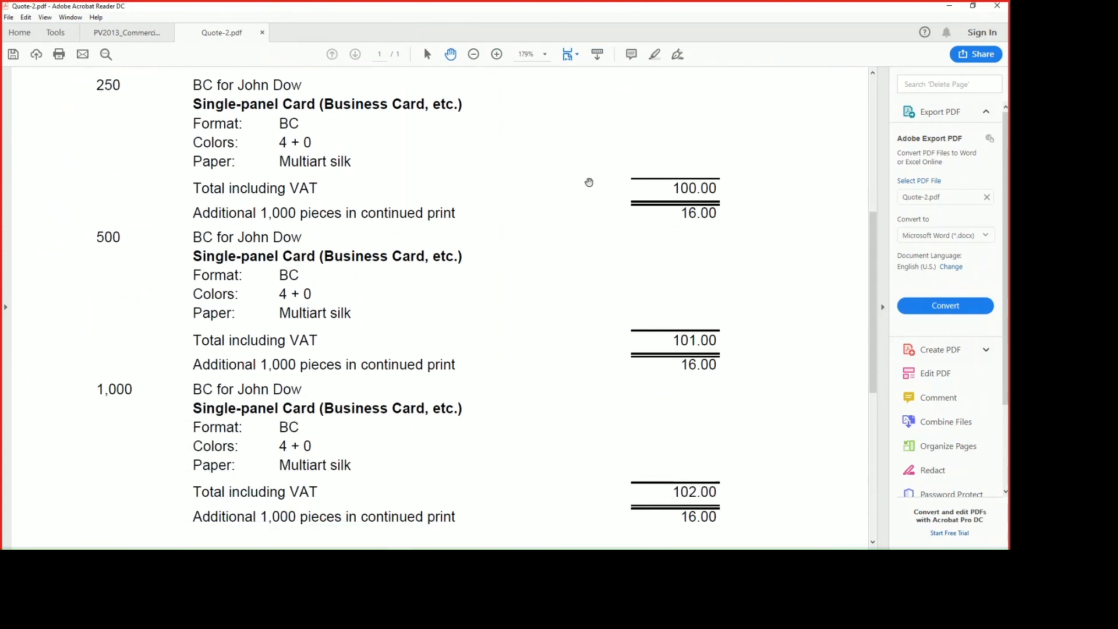
{"action": "mouse_move", "coordinate": [98, 399]}
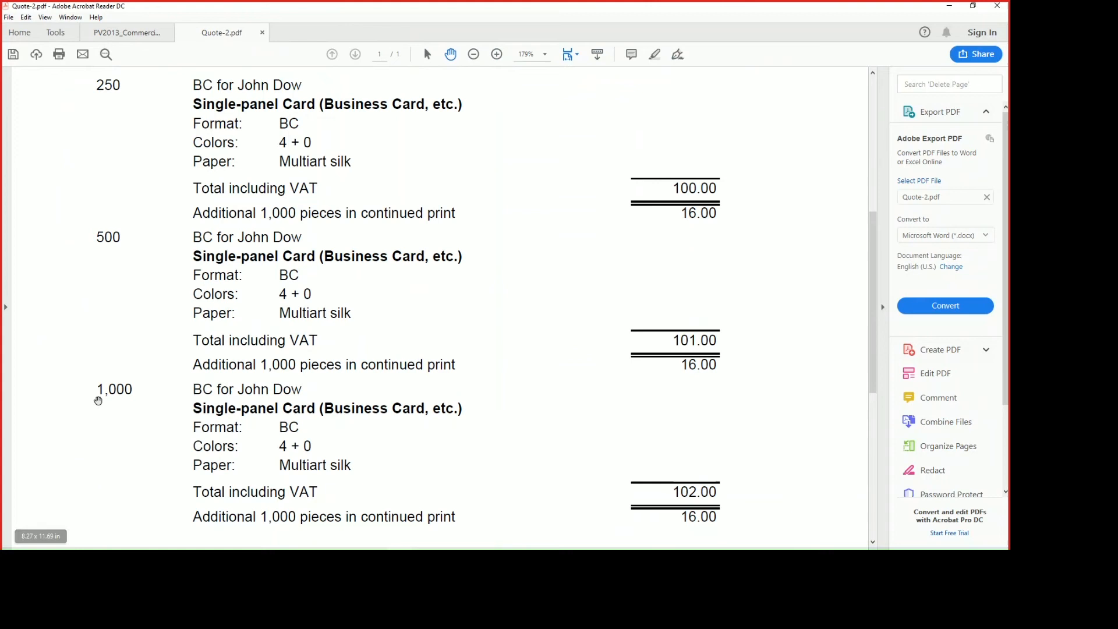
{"action": "scroll", "scroll_direction": "down", "scroll_amount": 3}
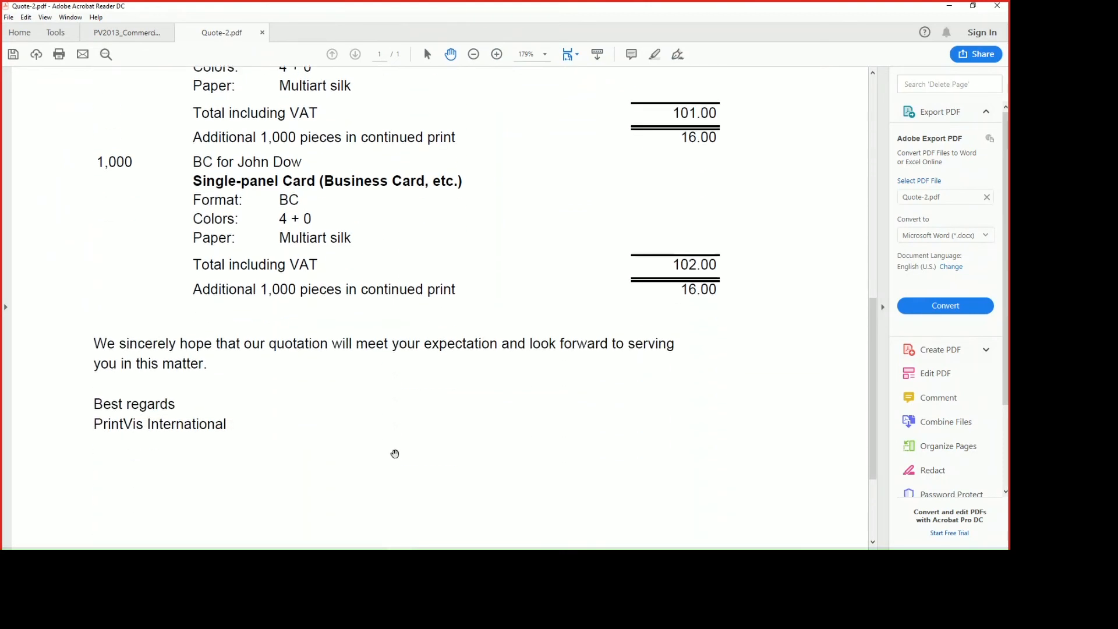
{"action": "left_click", "coordinate": [996, 6]}
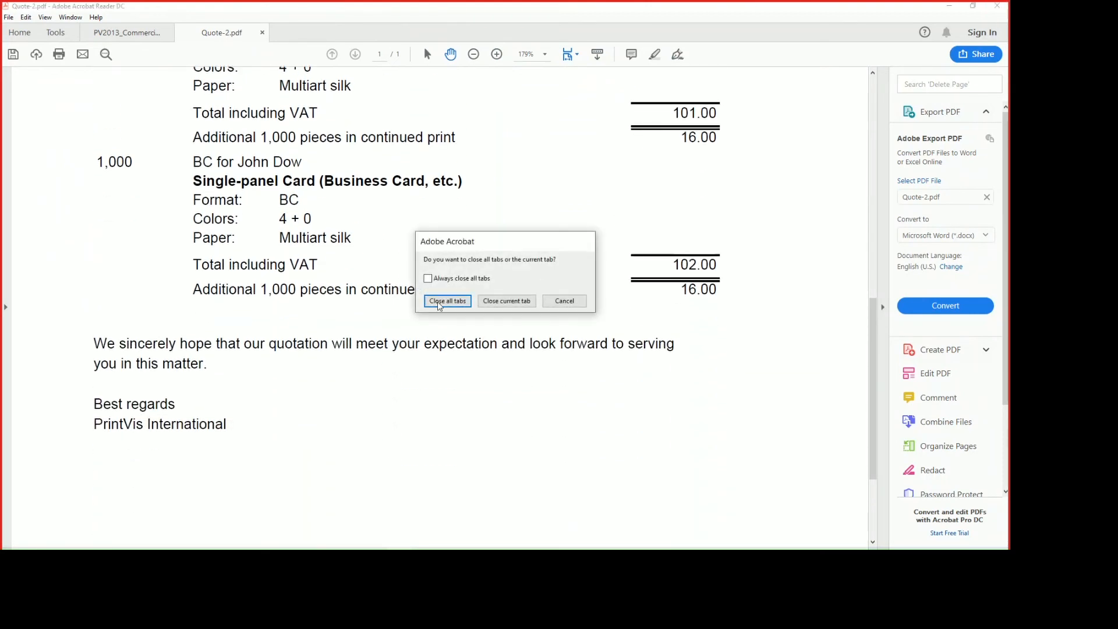
{"action": "left_click", "coordinate": [448, 301]}
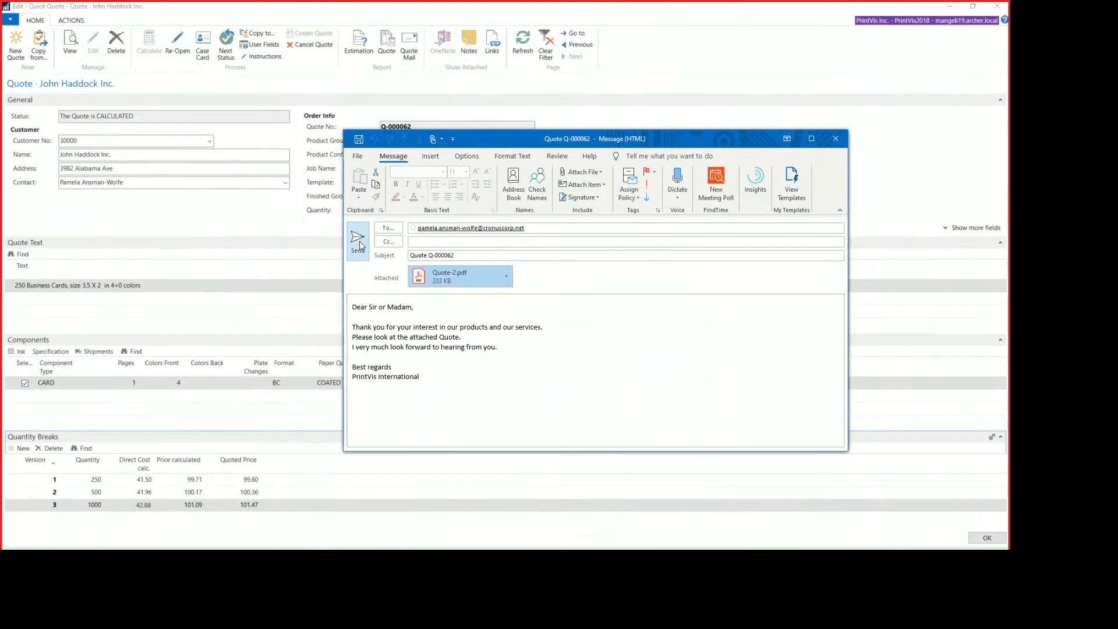
{"action": "mouse_move", "coordinate": [831, 107]}
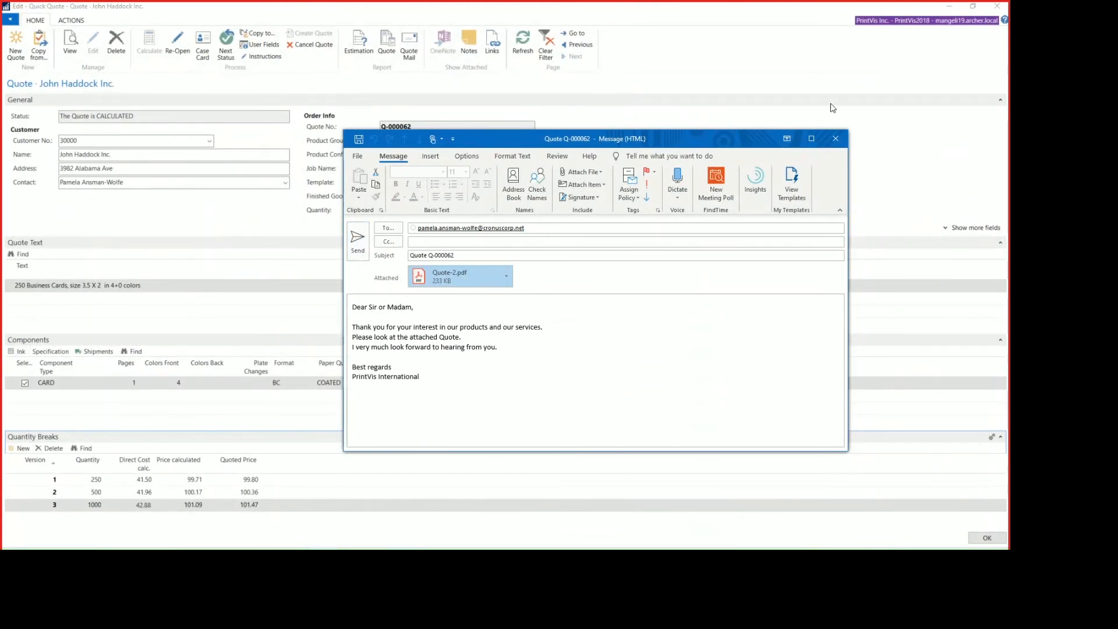
Step: Close the Outlook quote email draft without saving it
{"action": "left_click", "coordinate": [836, 139]}
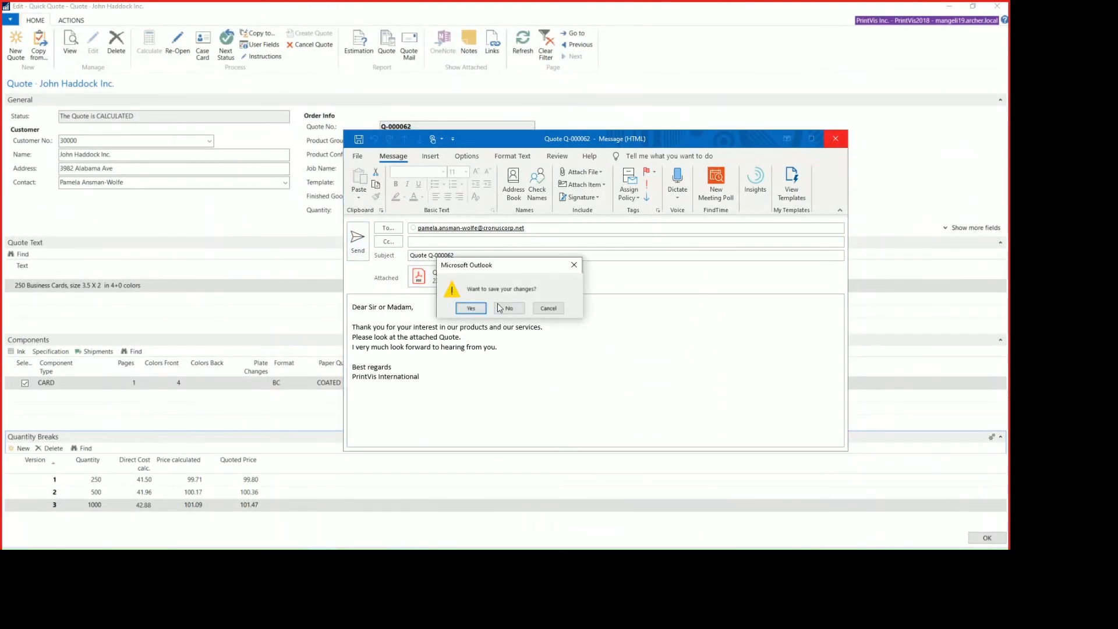
{"action": "left_click", "coordinate": [509, 307]}
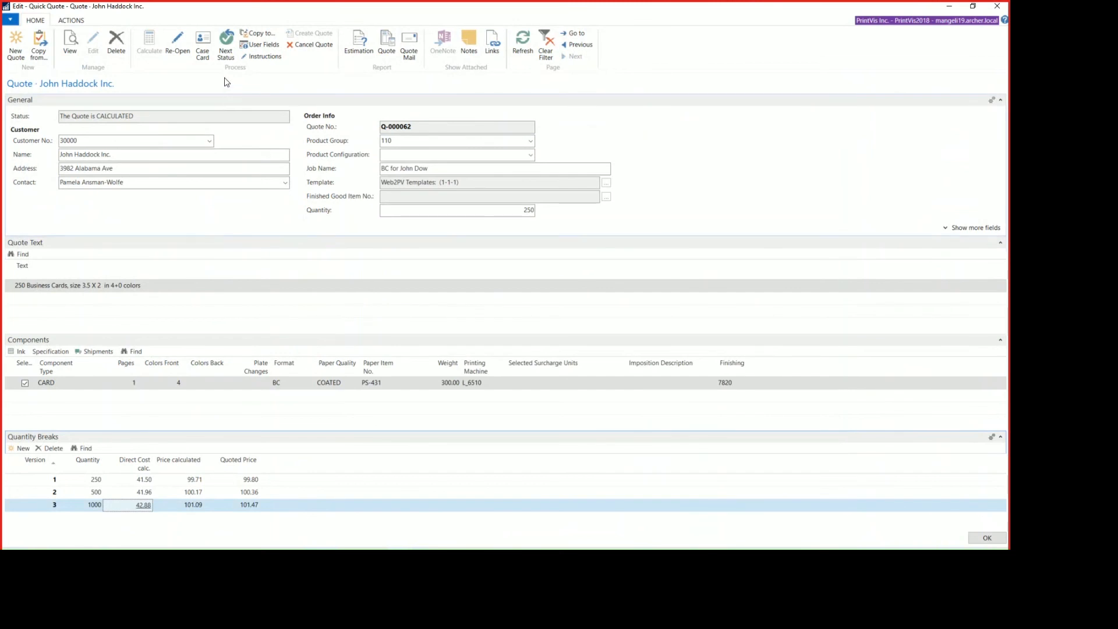
{"action": "mouse_move", "coordinate": [202, 44]}
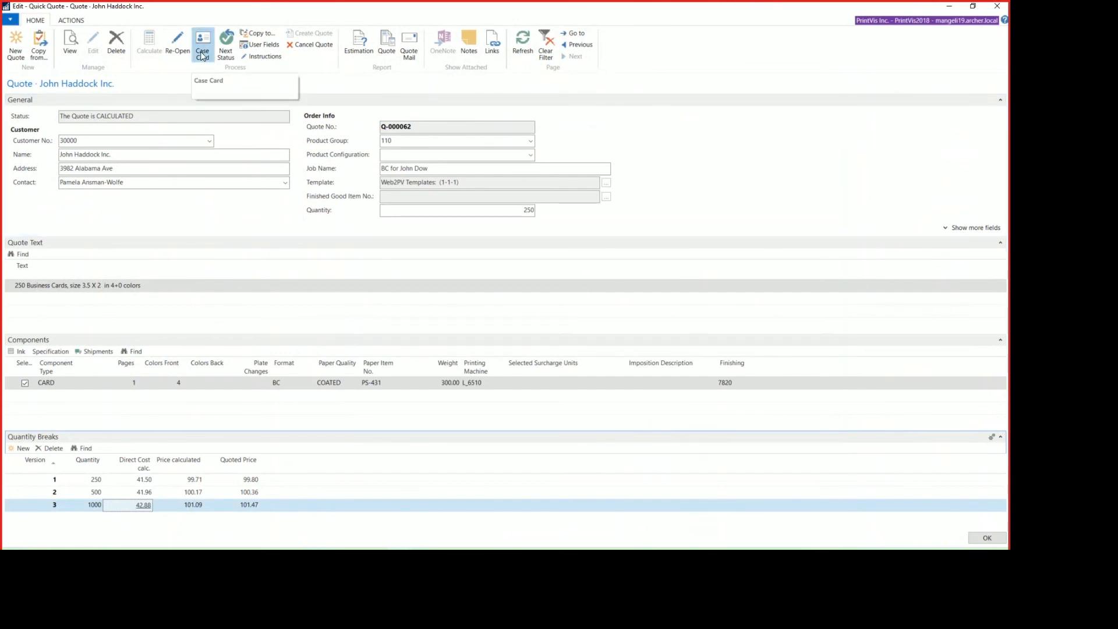